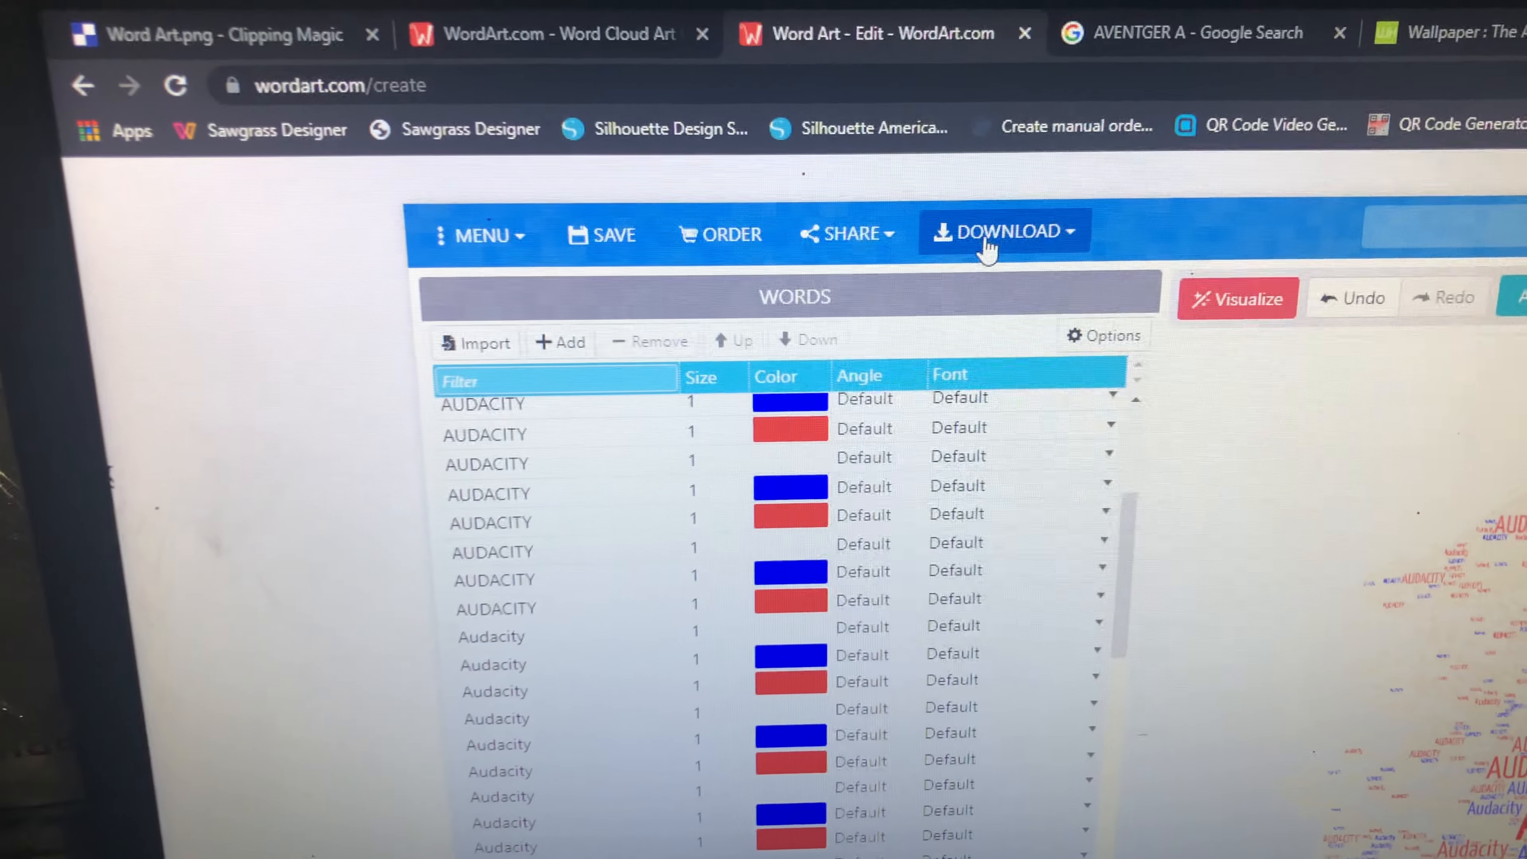
Download the red, white and blue Audacity word cloud from WordArt.com as a vector file
click(1002, 233)
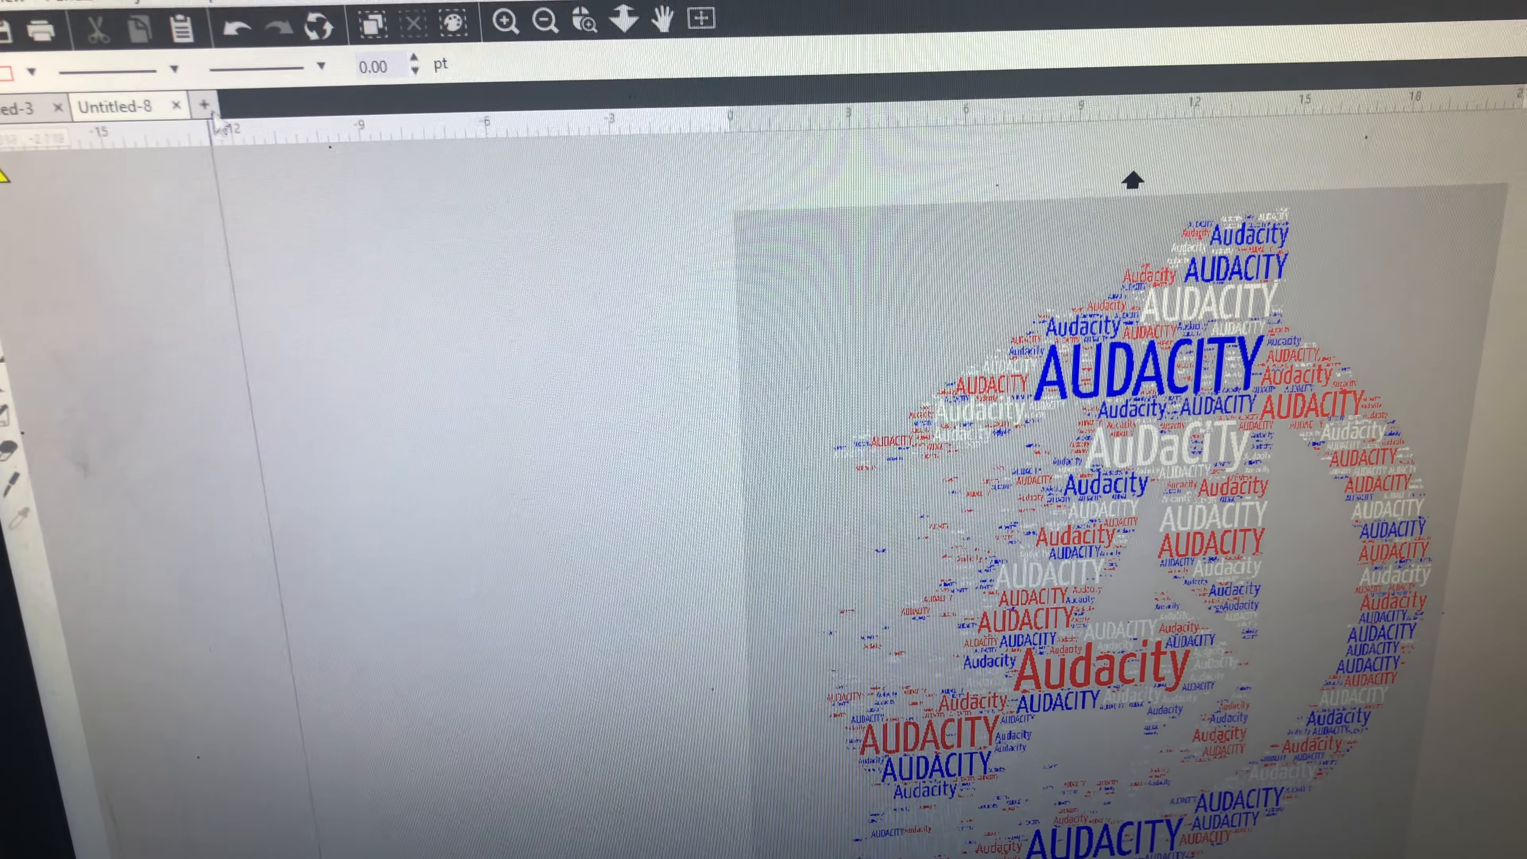
Browse the DESKTOP's DESIGNS2 folder in the file-open window to locate the Audacity design
click(19, 9)
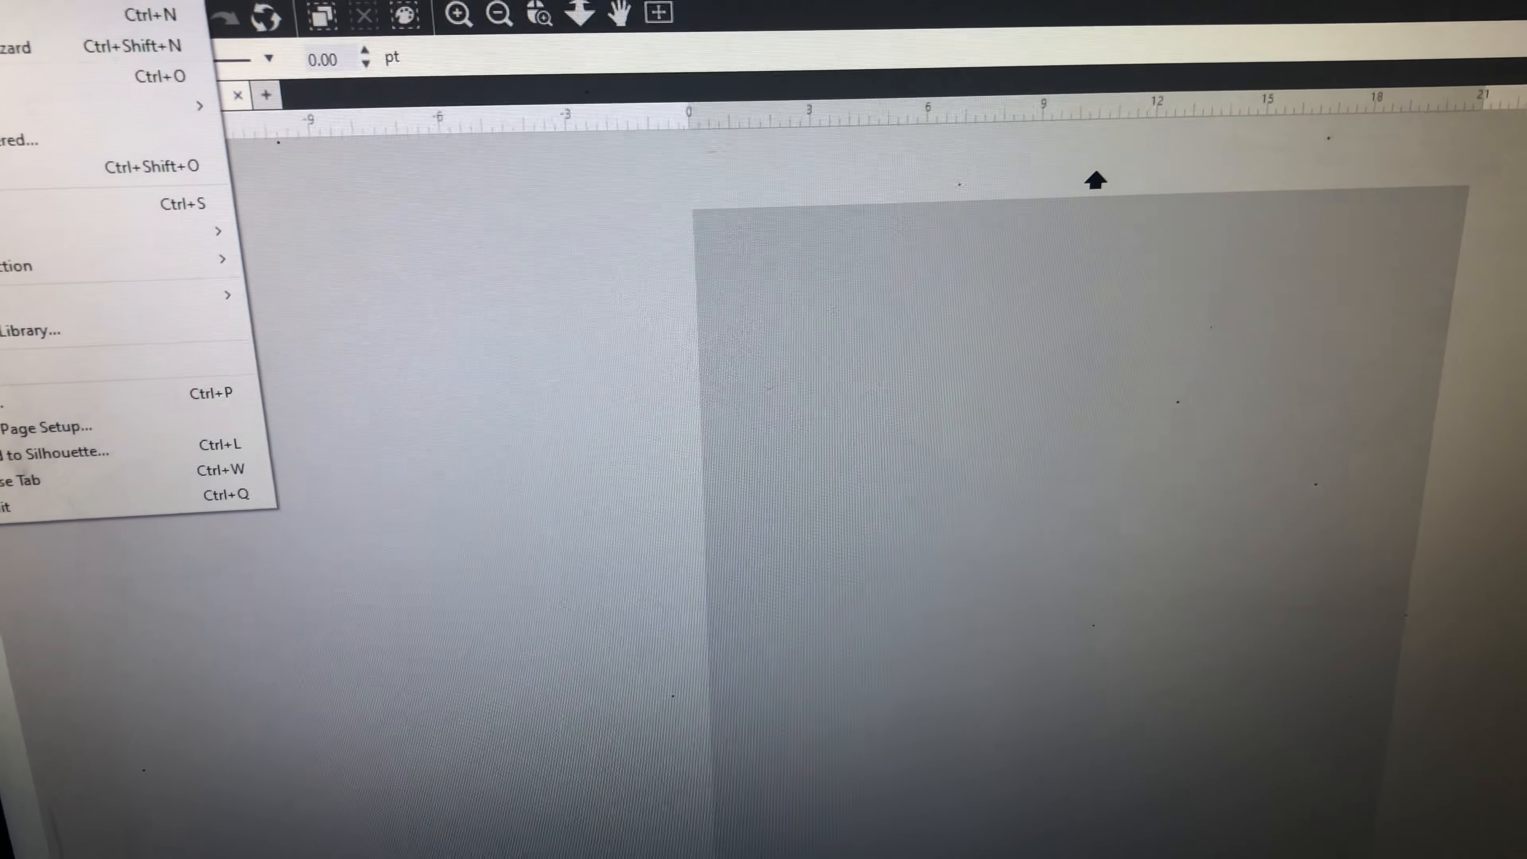
click(156, 76)
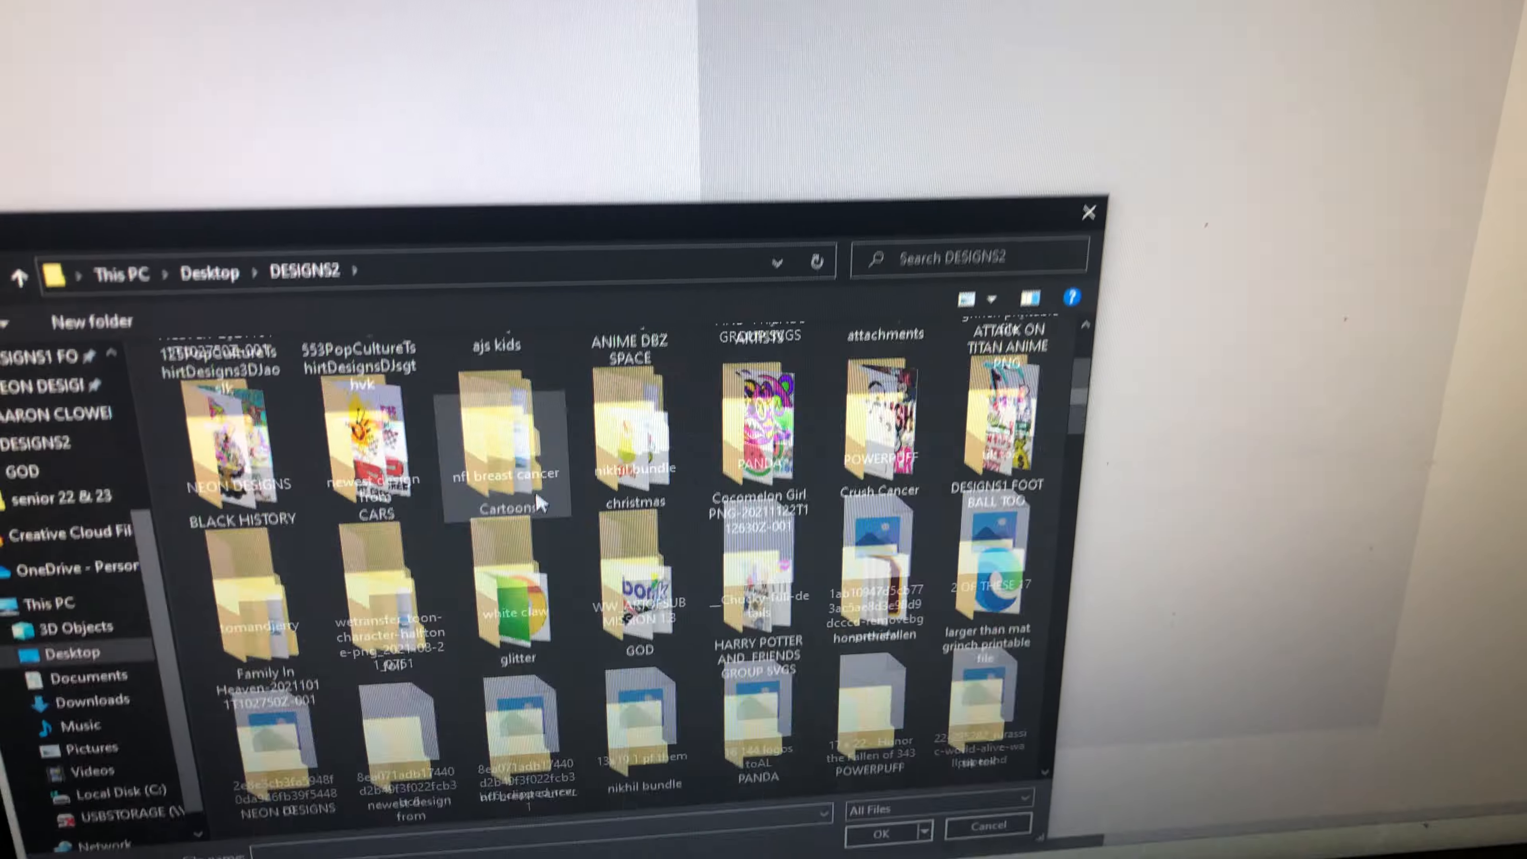
scroll(down, 3)
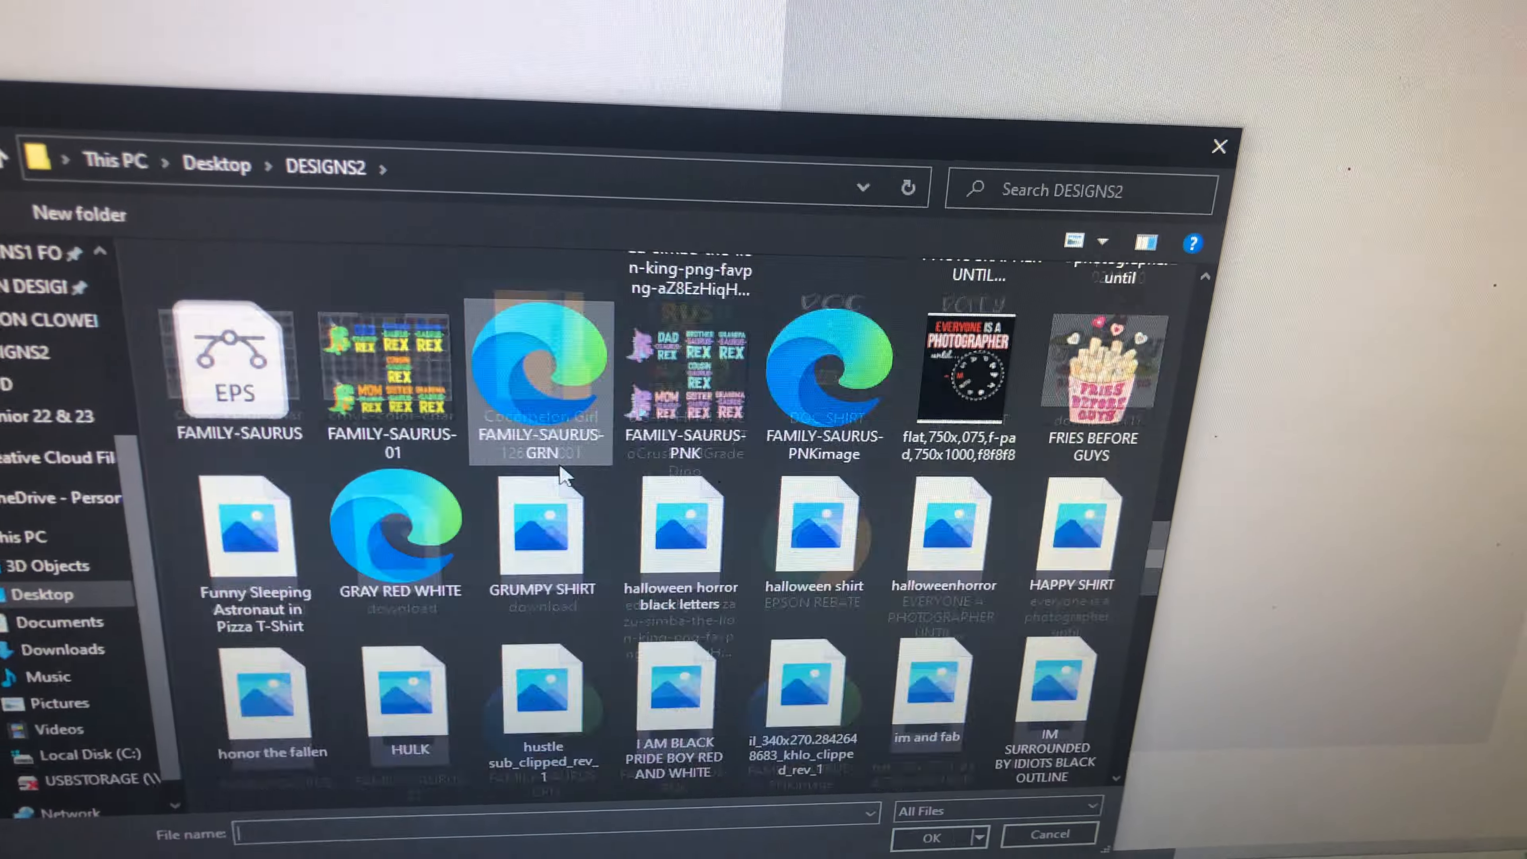
scroll(down, 3)
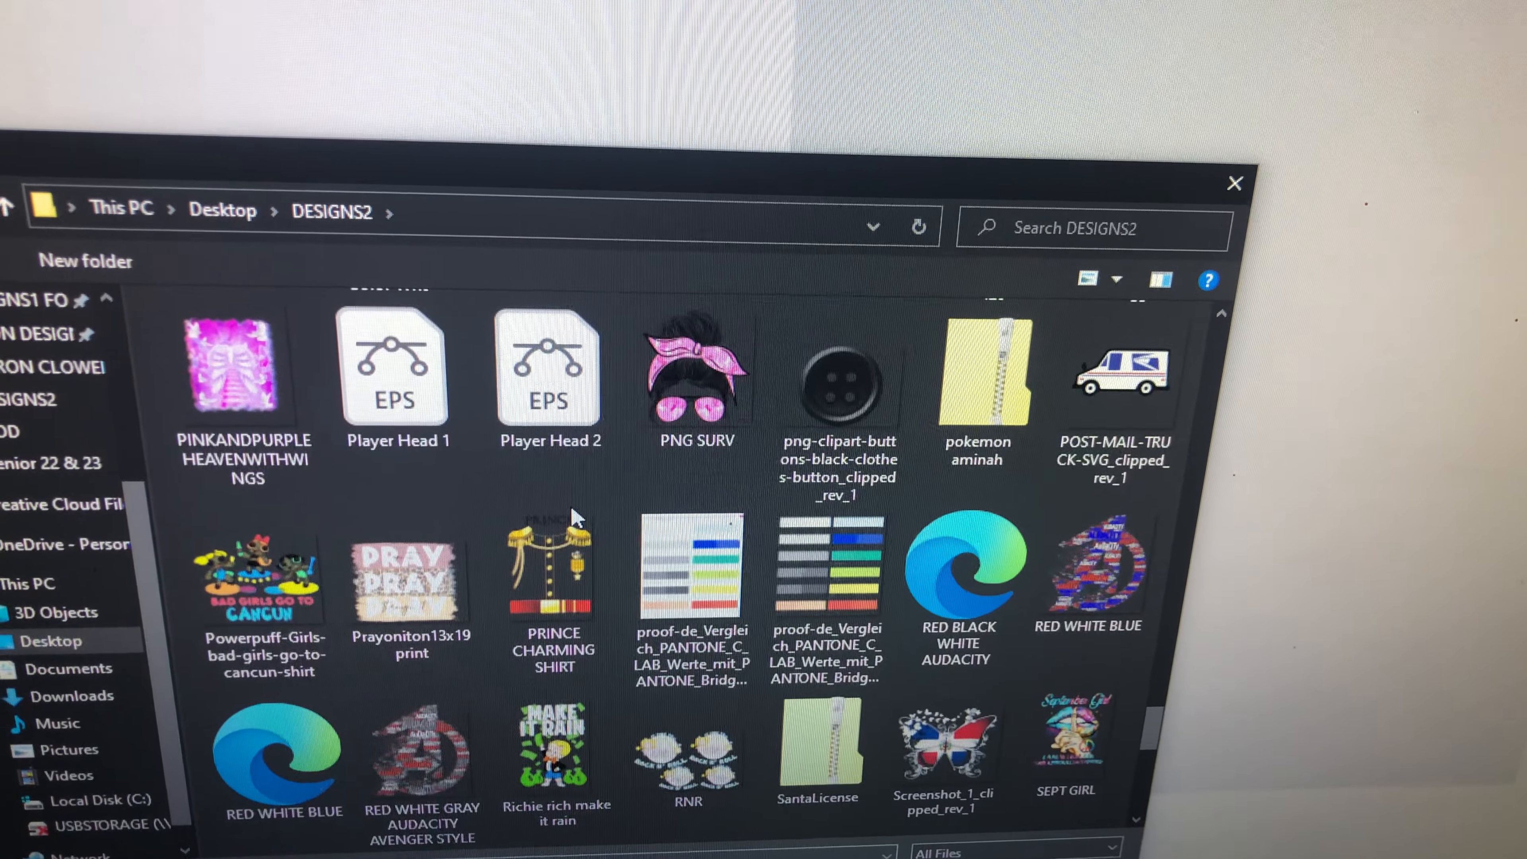
scroll(down, 3)
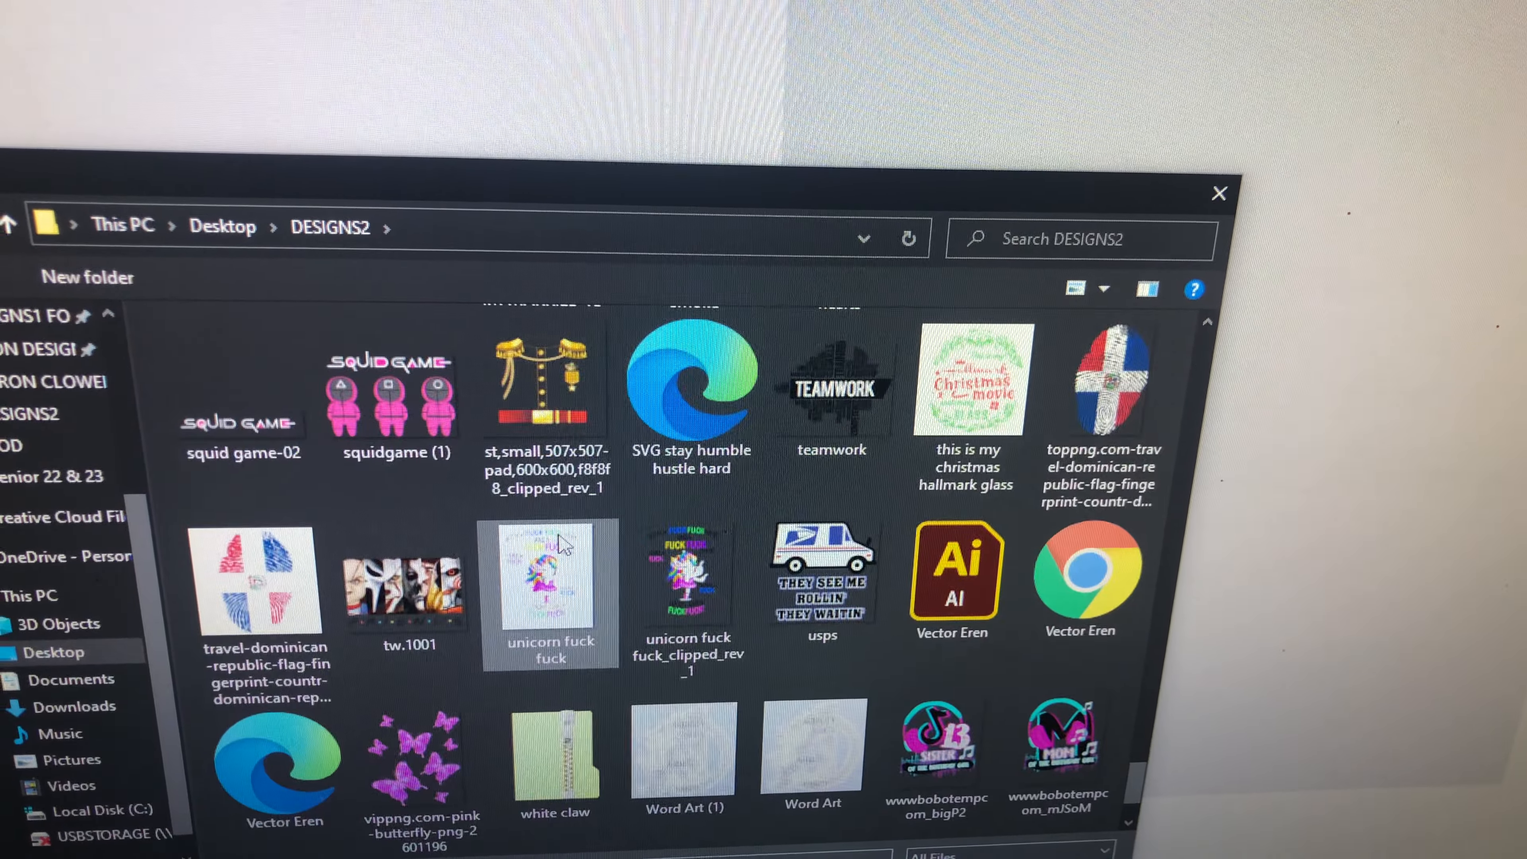
scroll(down, 3)
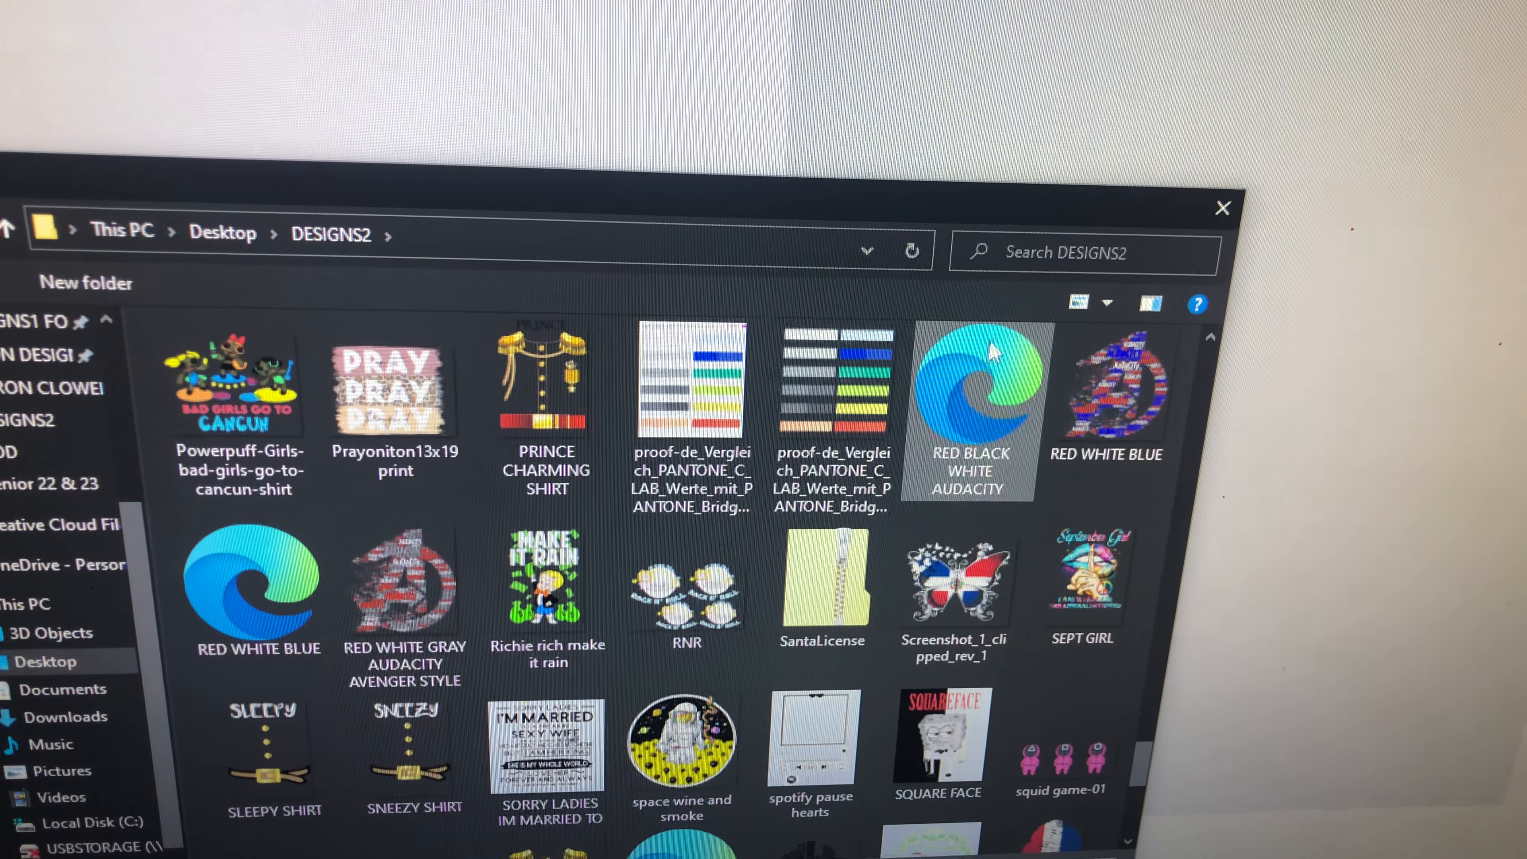
mouse_move(969, 390)
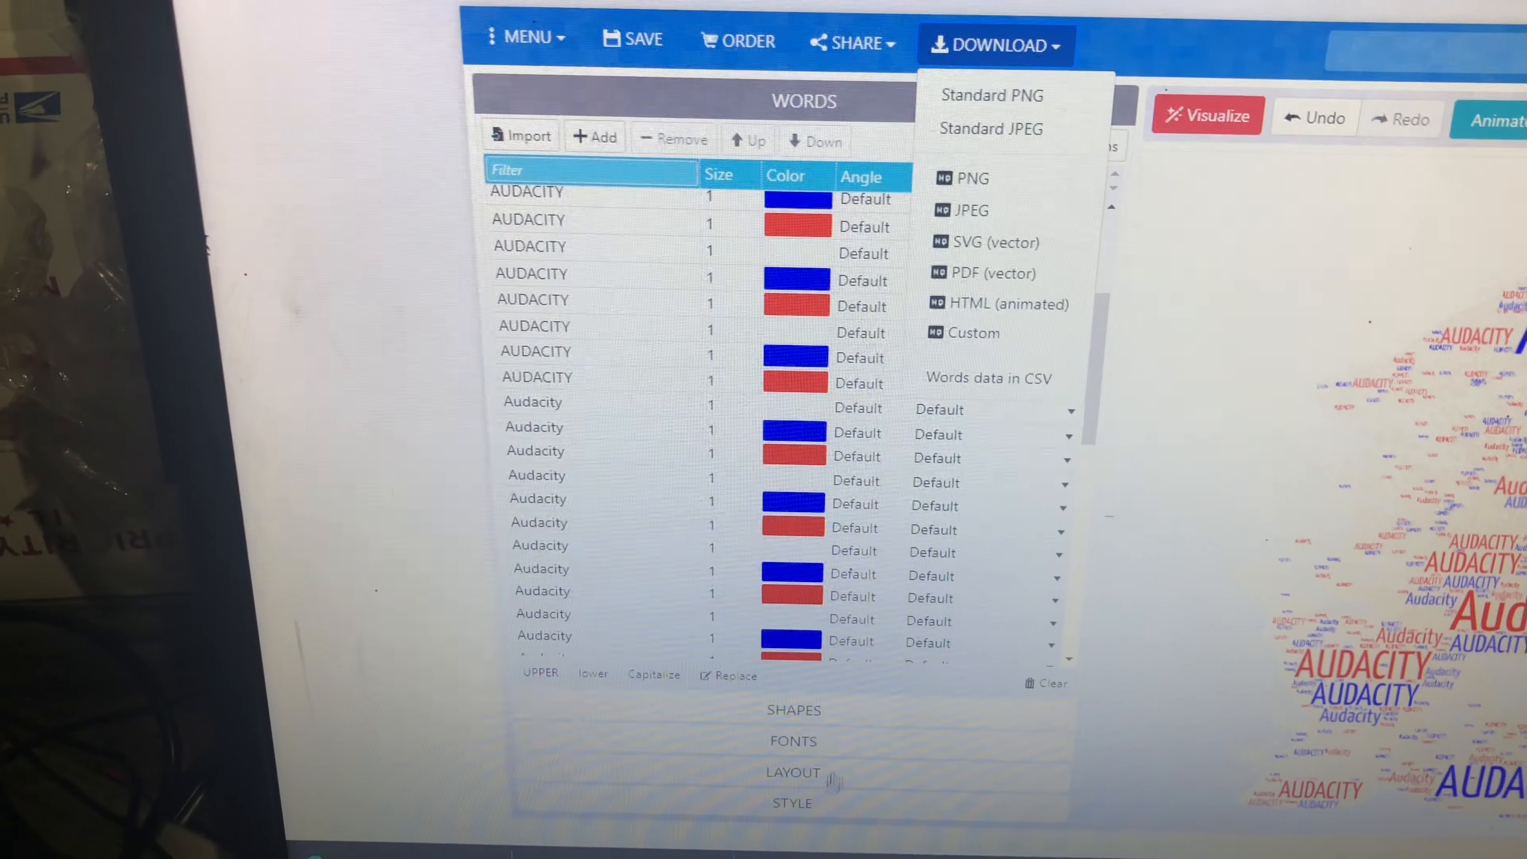
Lower the word cloud's background image strength to 5% in the style settings
click(792, 804)
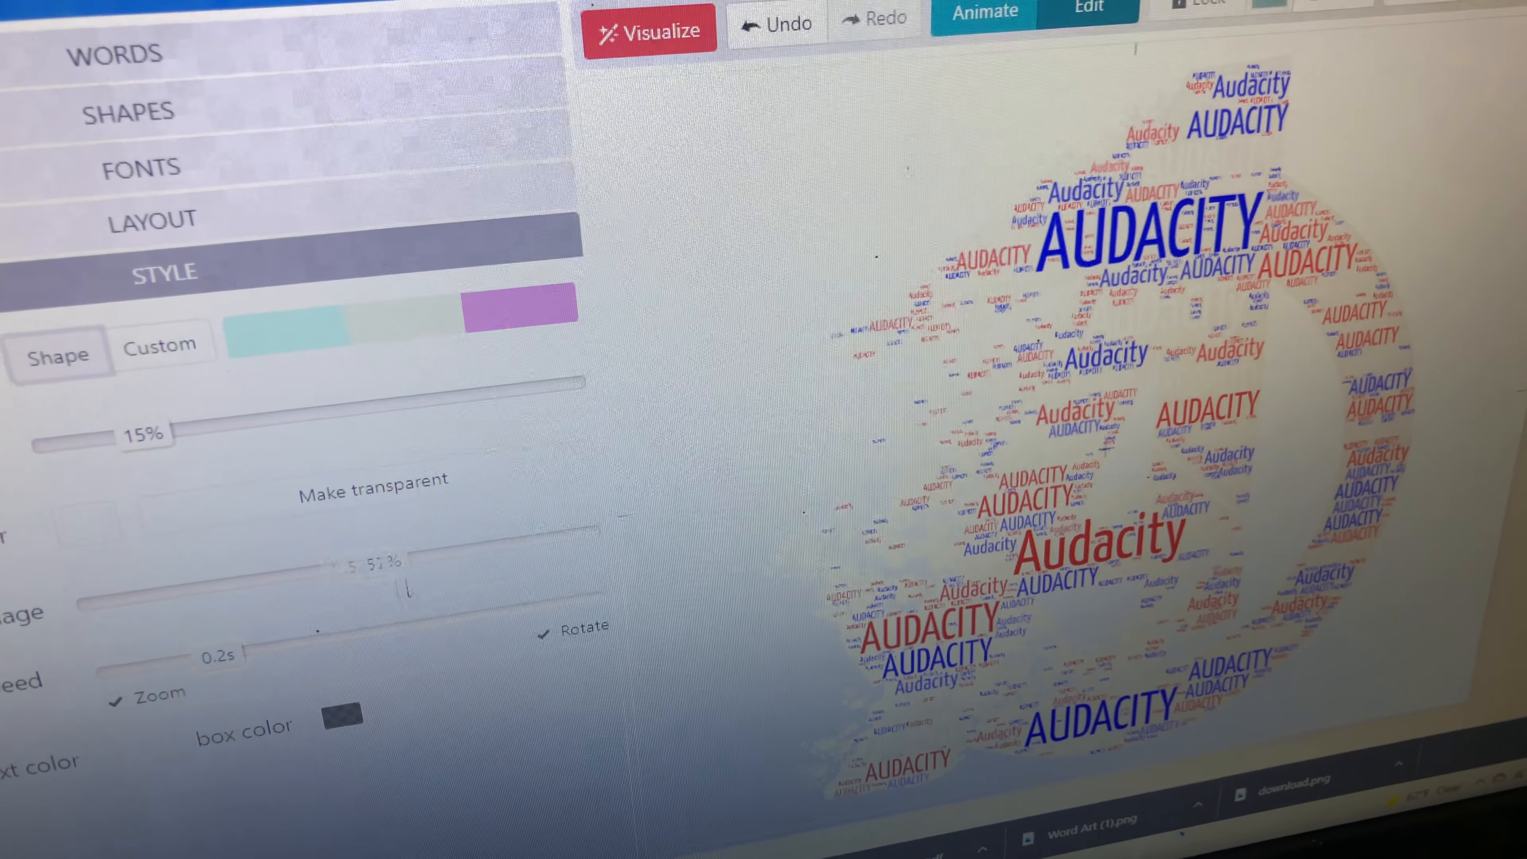
click(649, 30)
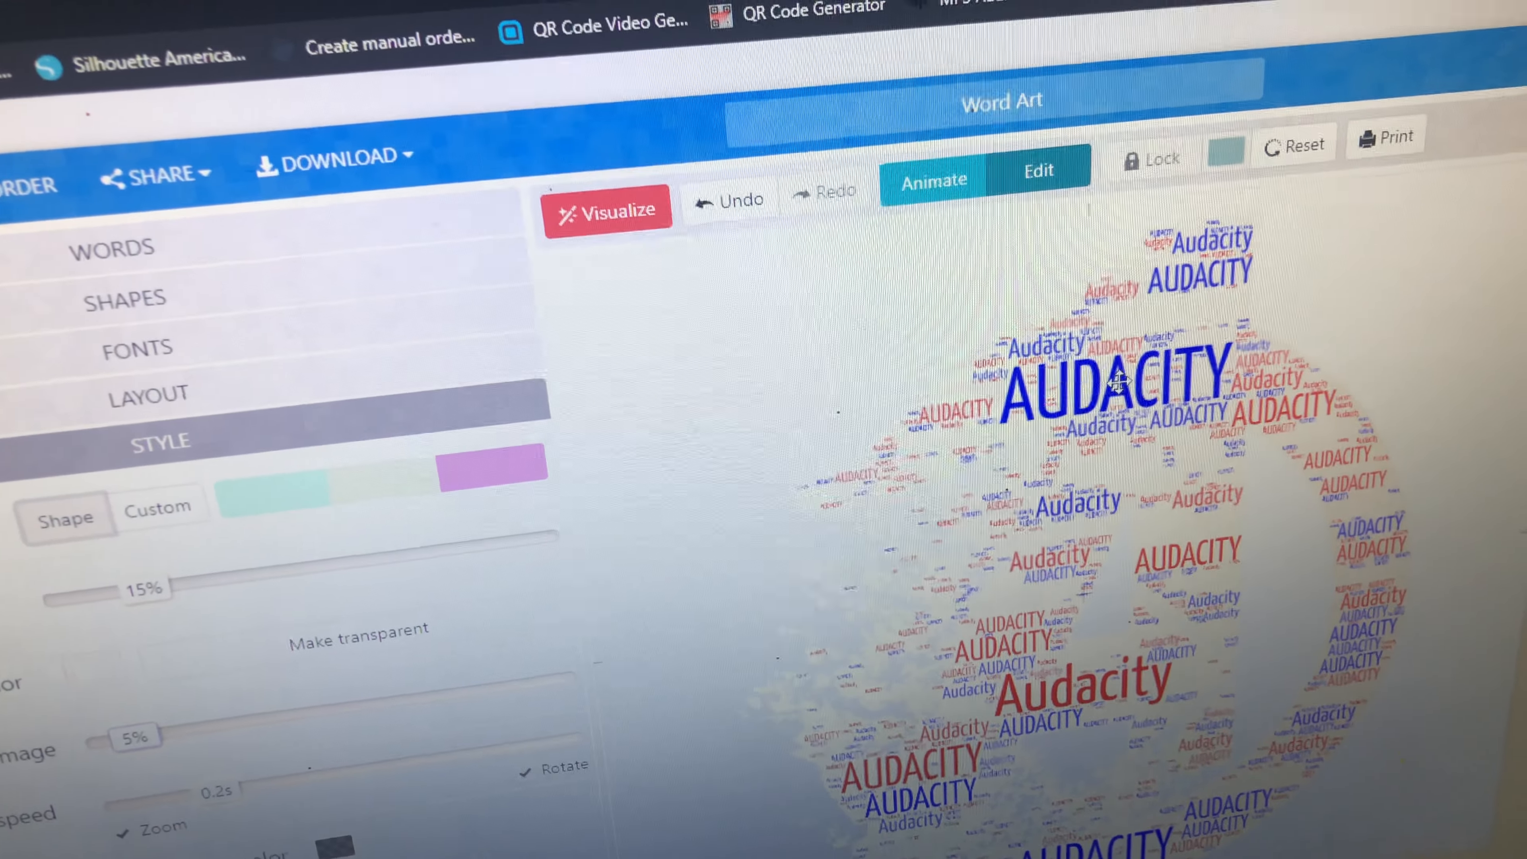
scroll(down, 3)
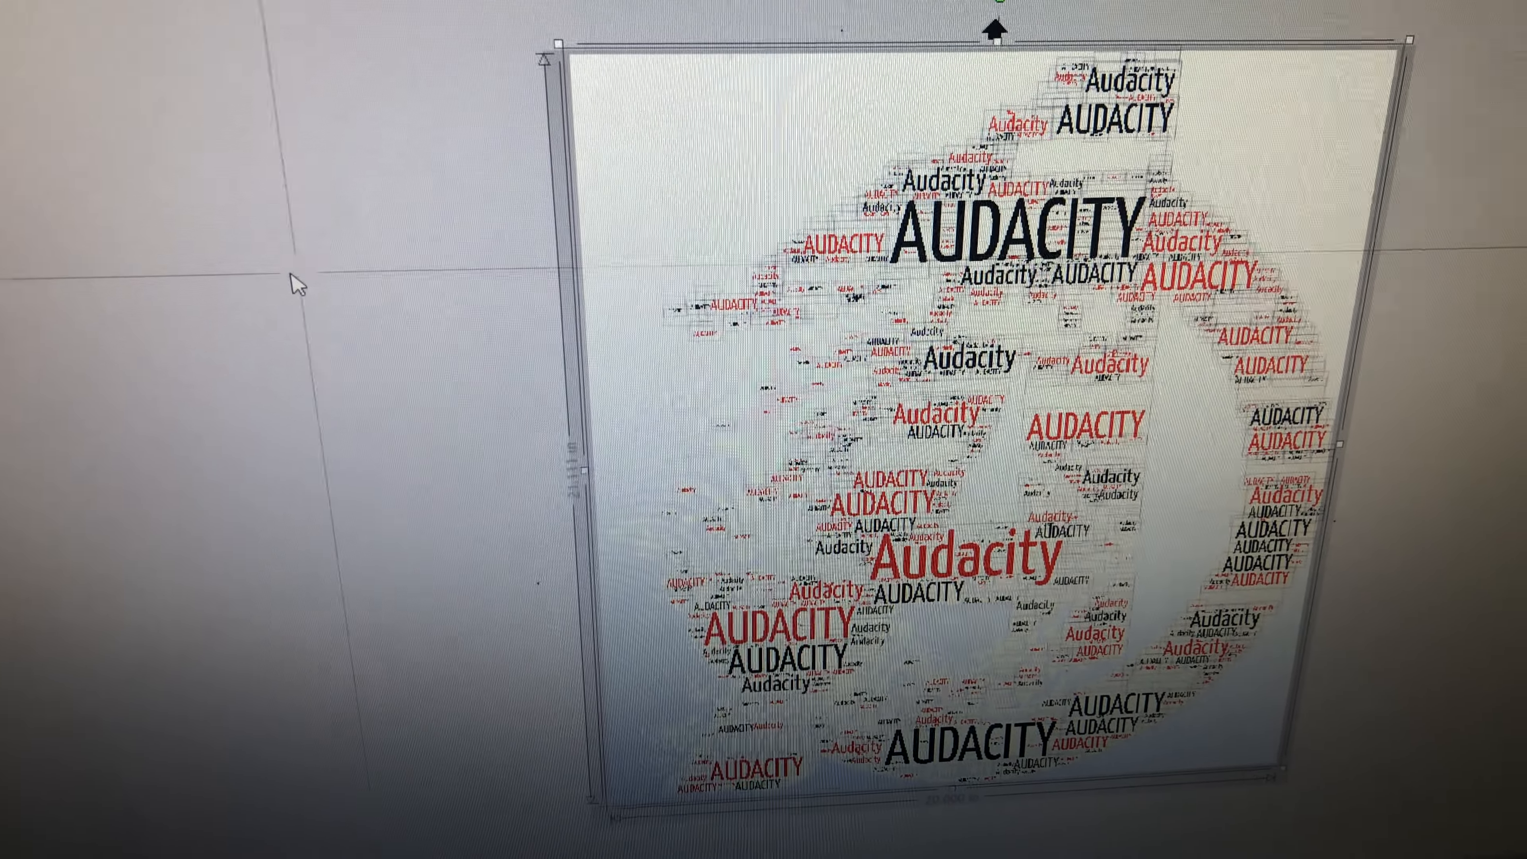
Group all selected pieces of the Audacity word-cloud logo into a single object
right_click(876, 390)
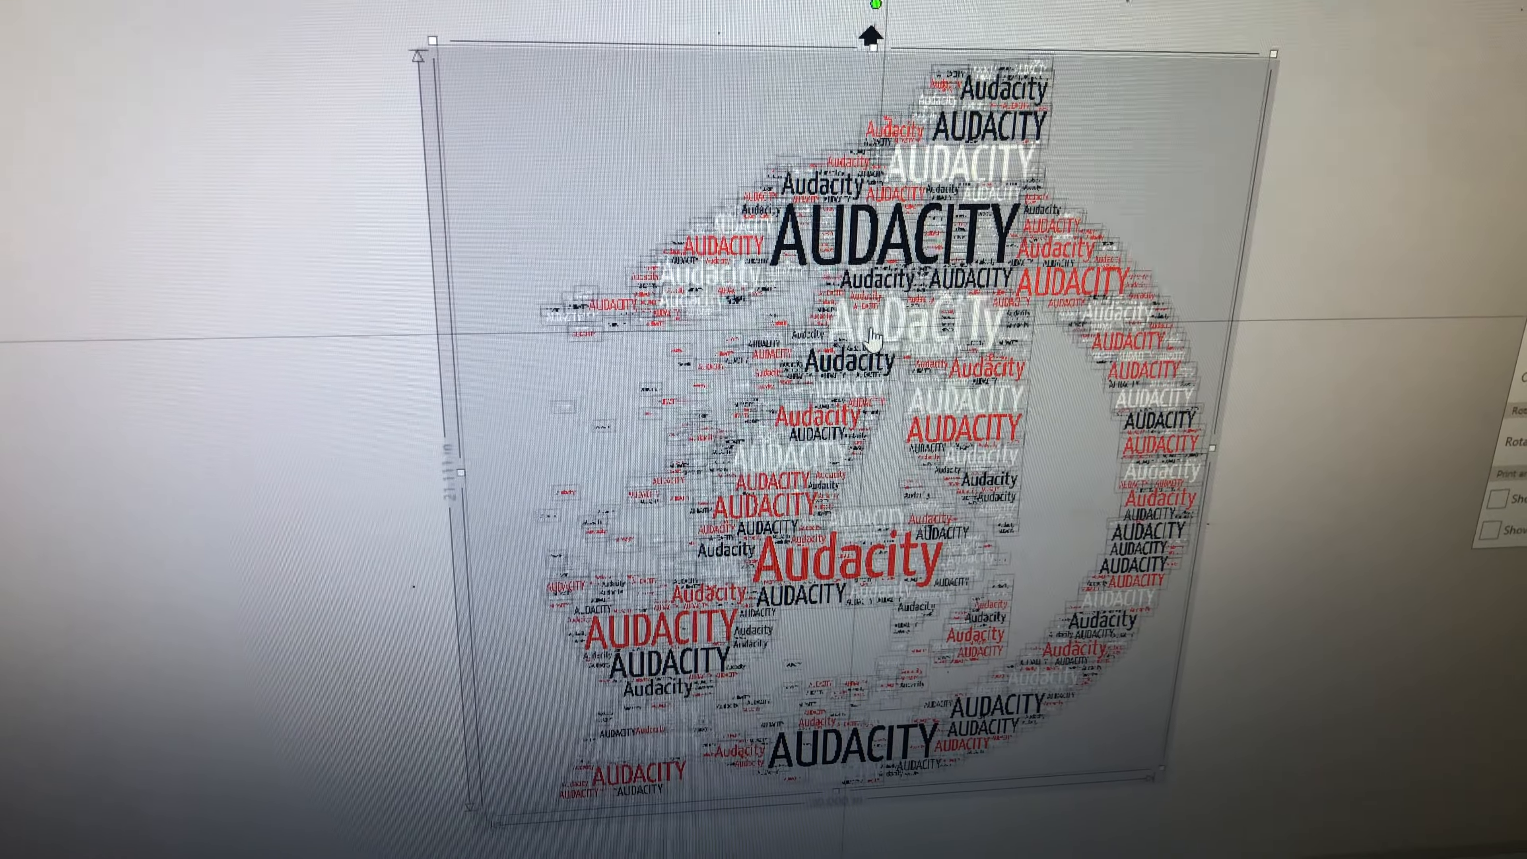
right_click(867, 336)
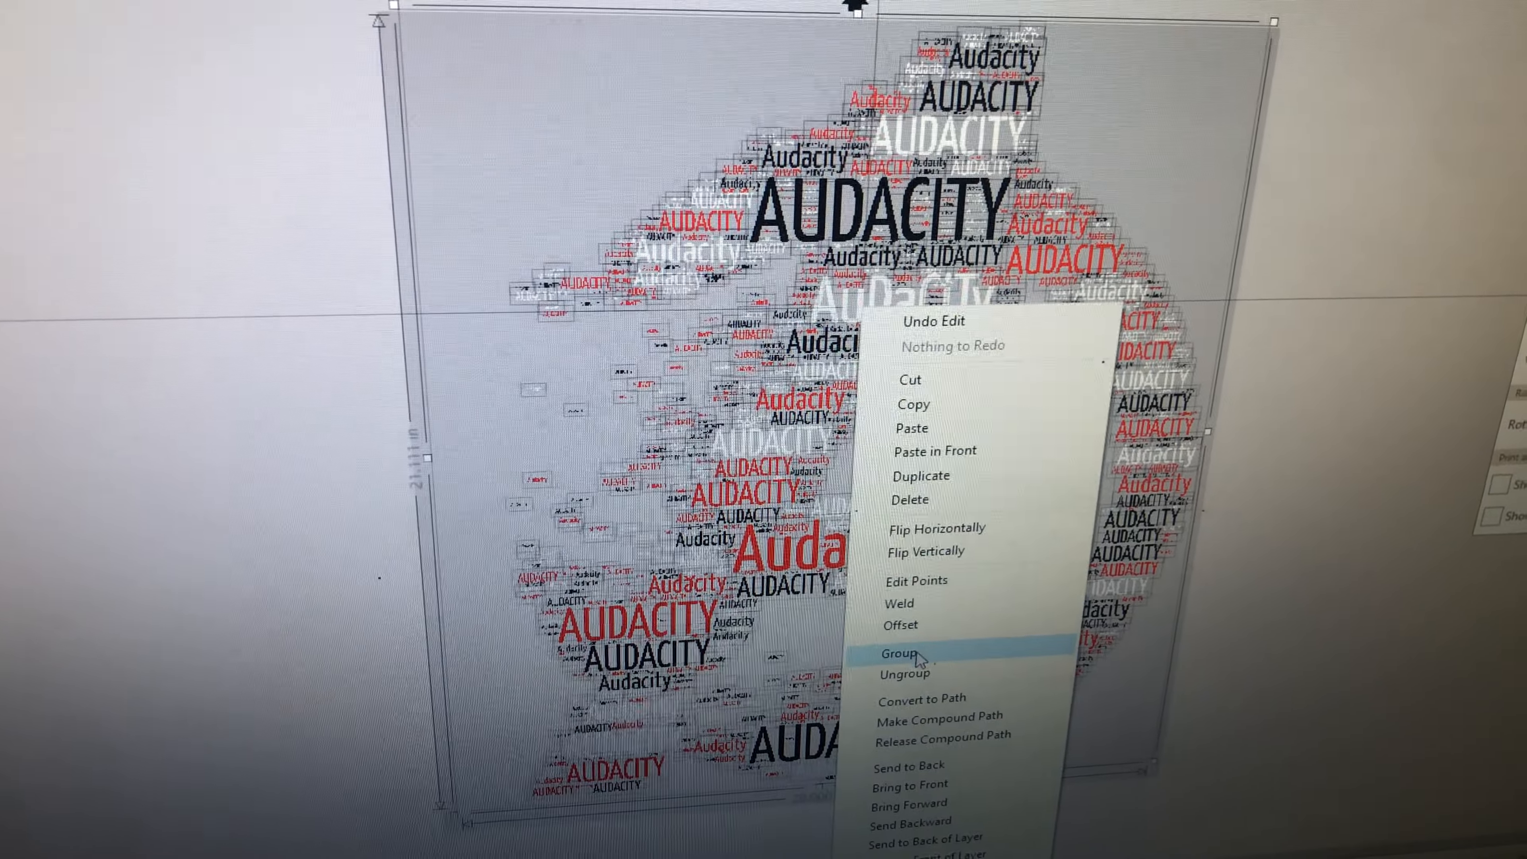
click(902, 652)
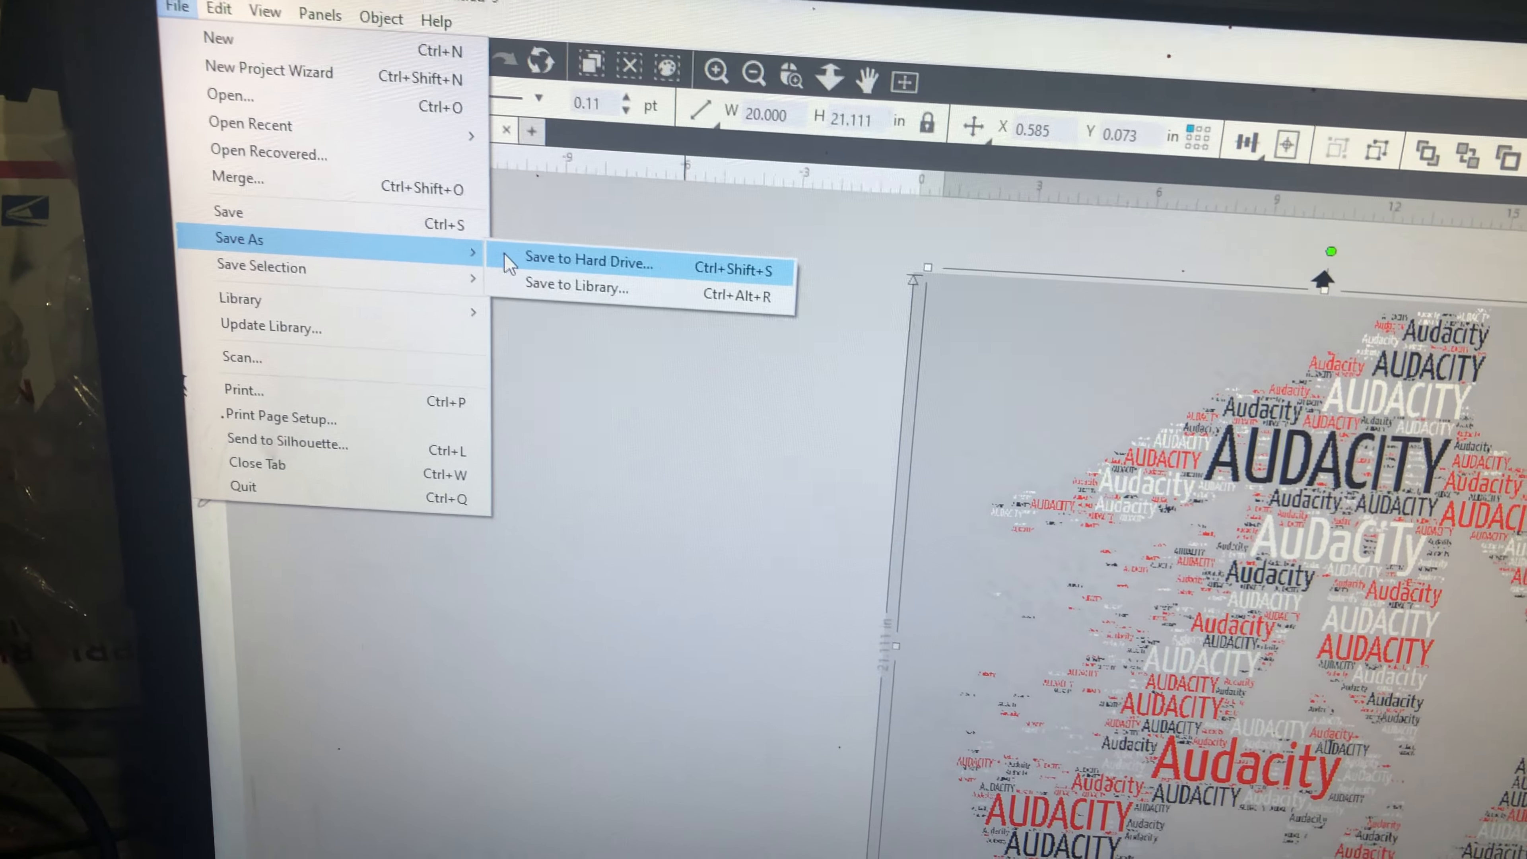
Save the grouped logo to the hard drive as a PNG named RED WHIT BK
click(589, 262)
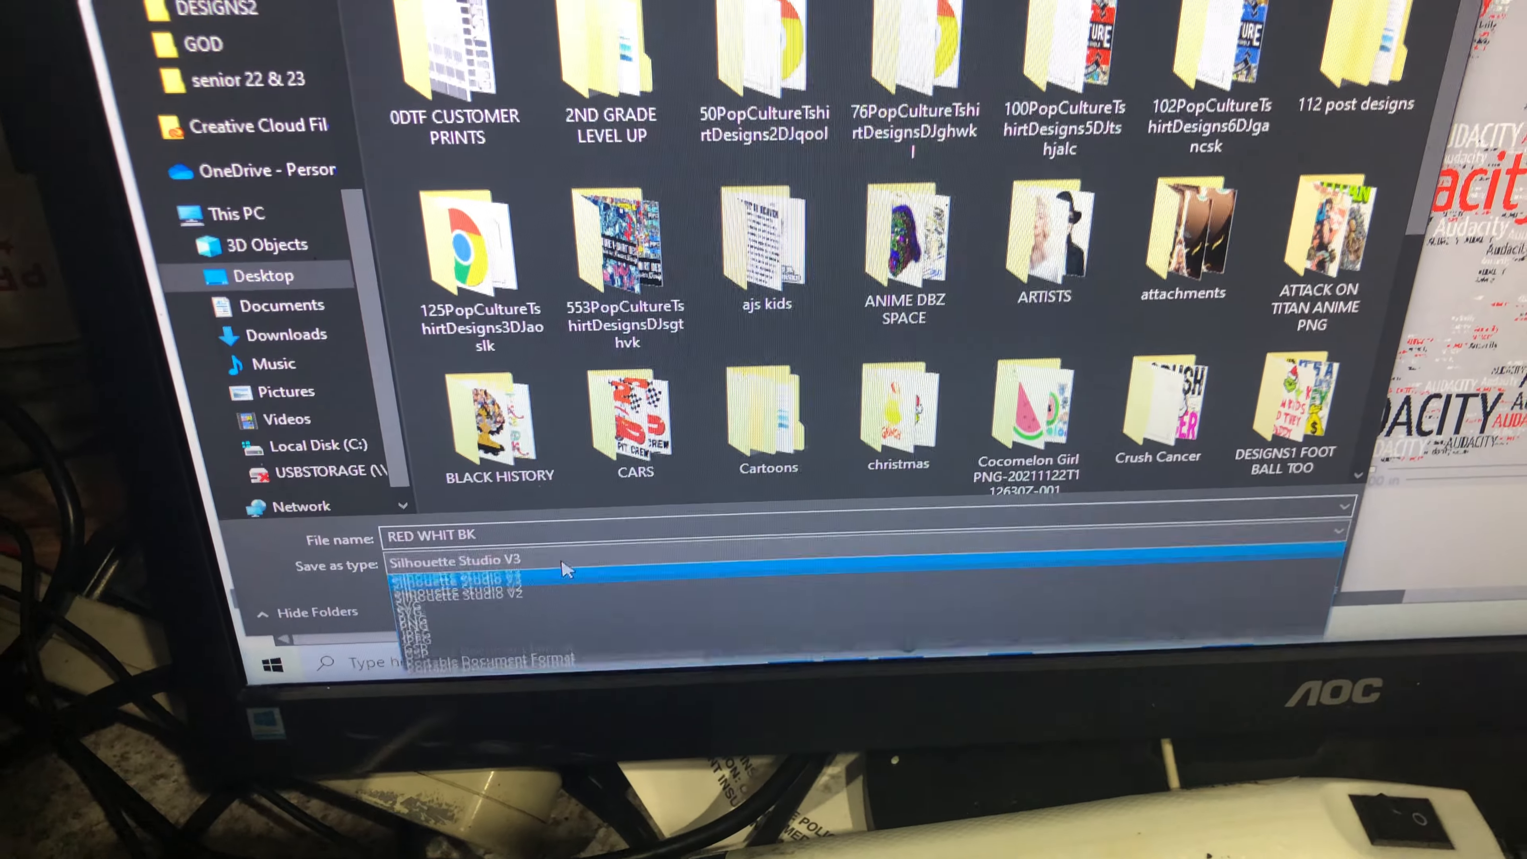
click(438, 628)
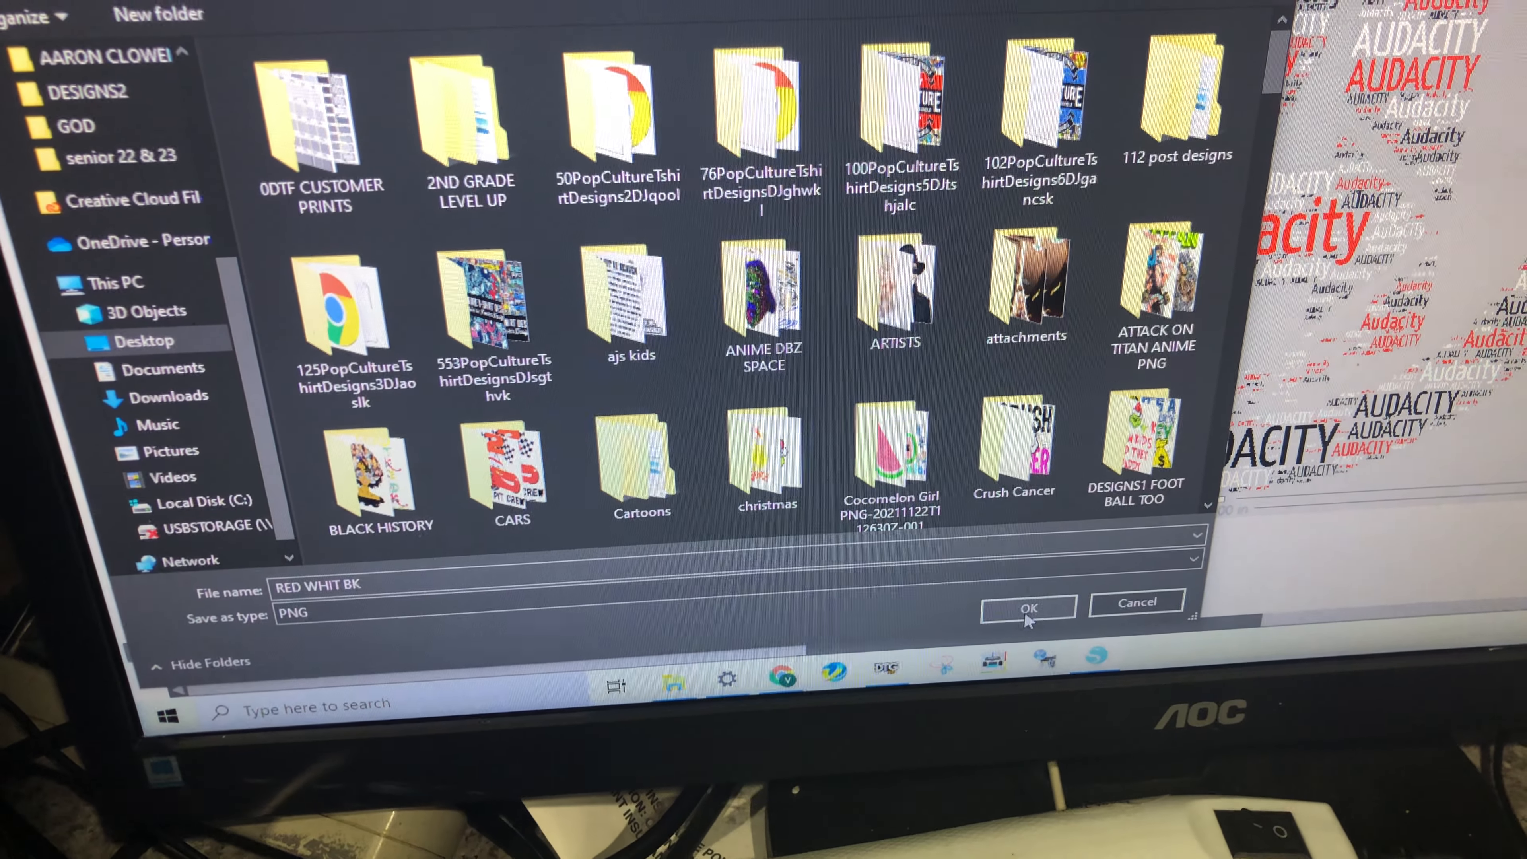
click(1026, 607)
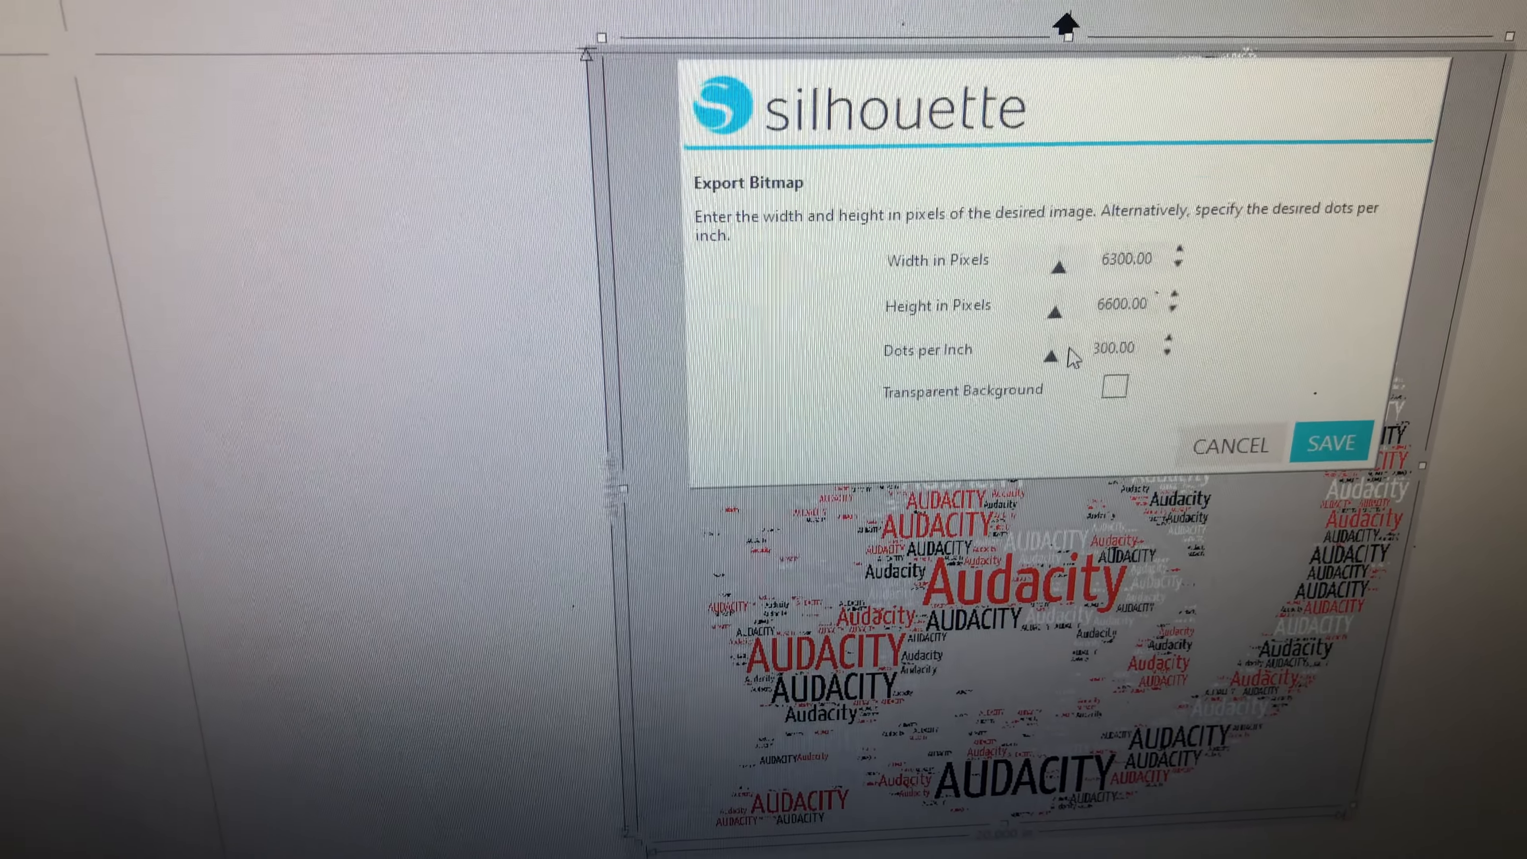
Export the PNG at 300 DPI, 6300 by 6600 pixels, with a transparent background
click(1114, 387)
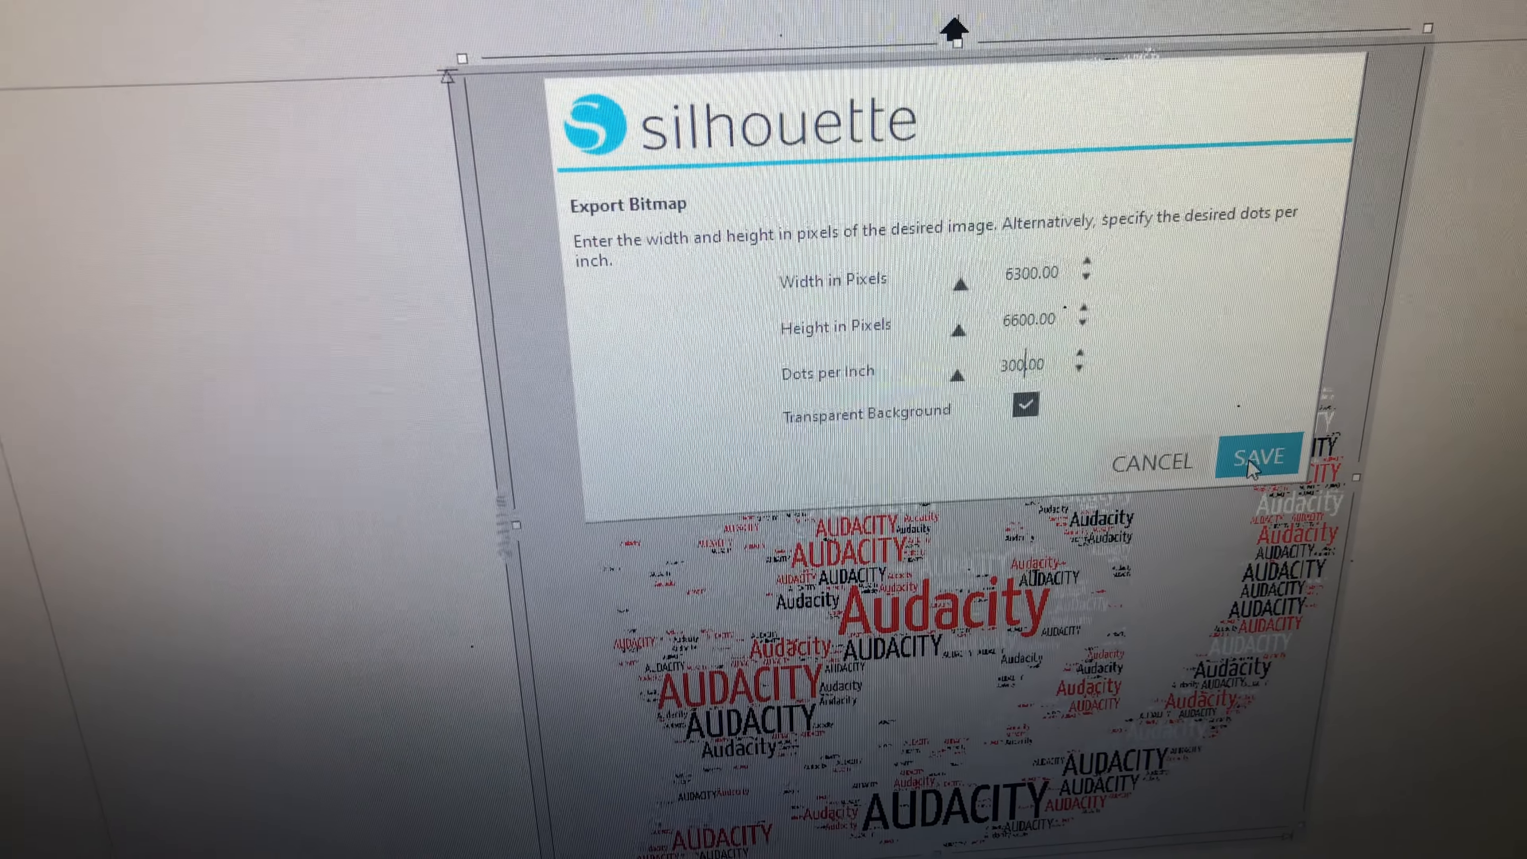
click(1259, 458)
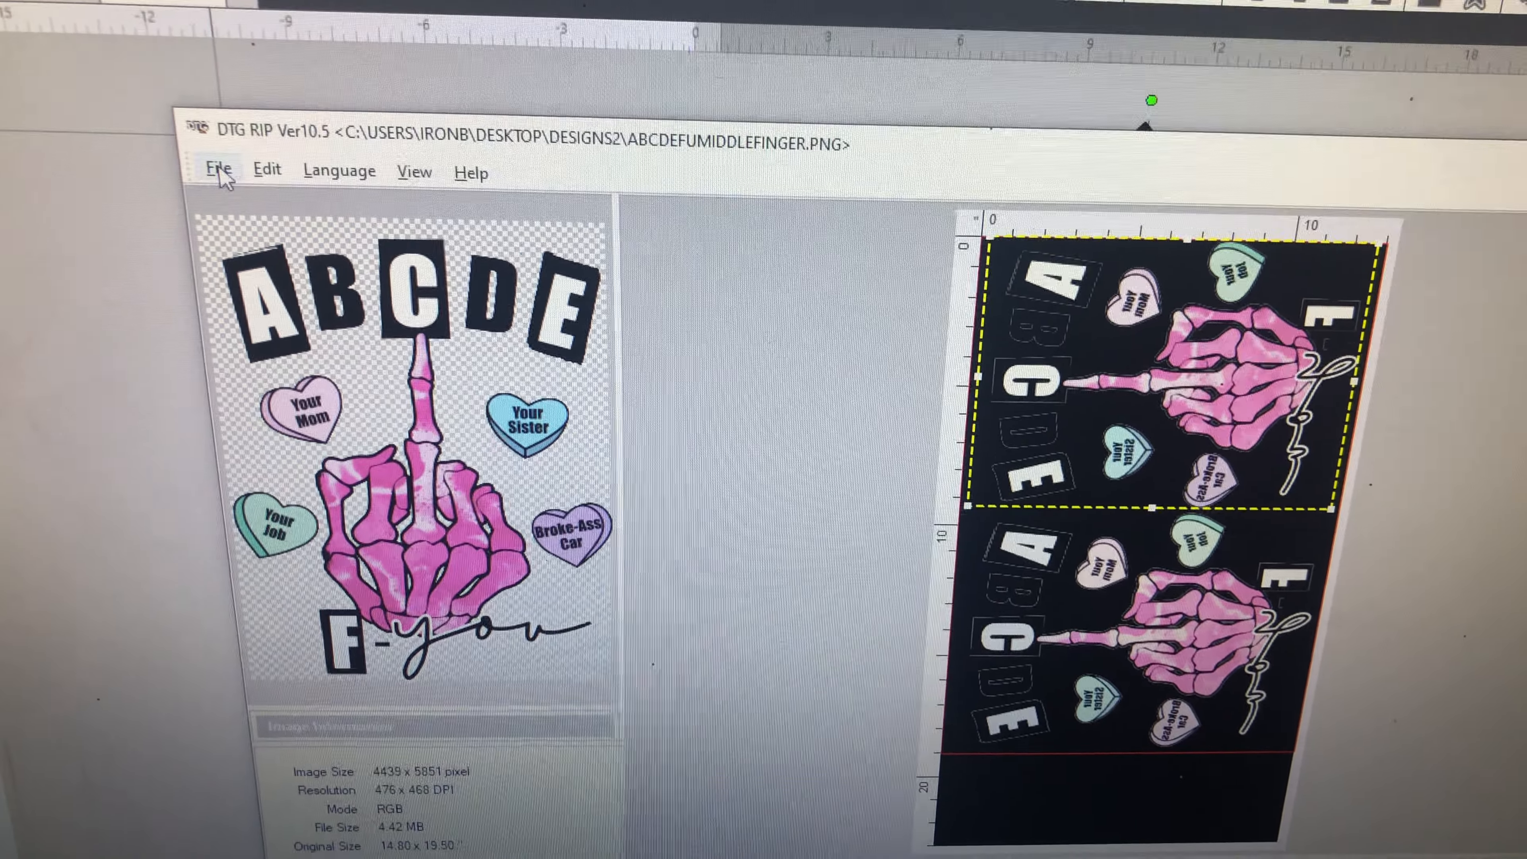
Bring up DTG RIP's file commands to load an image over the skeleton-hand layout
click(218, 172)
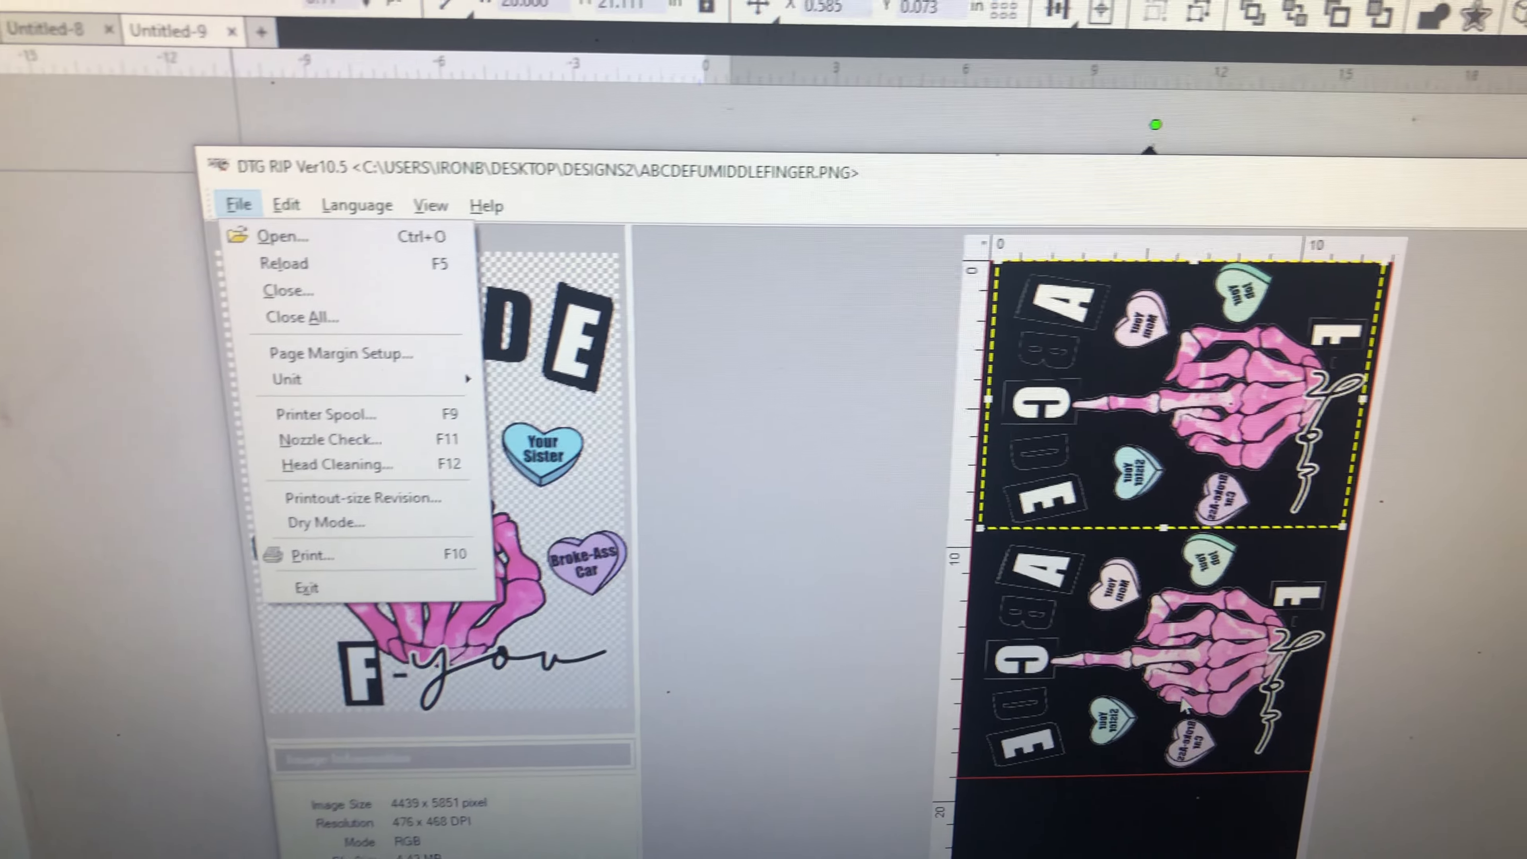